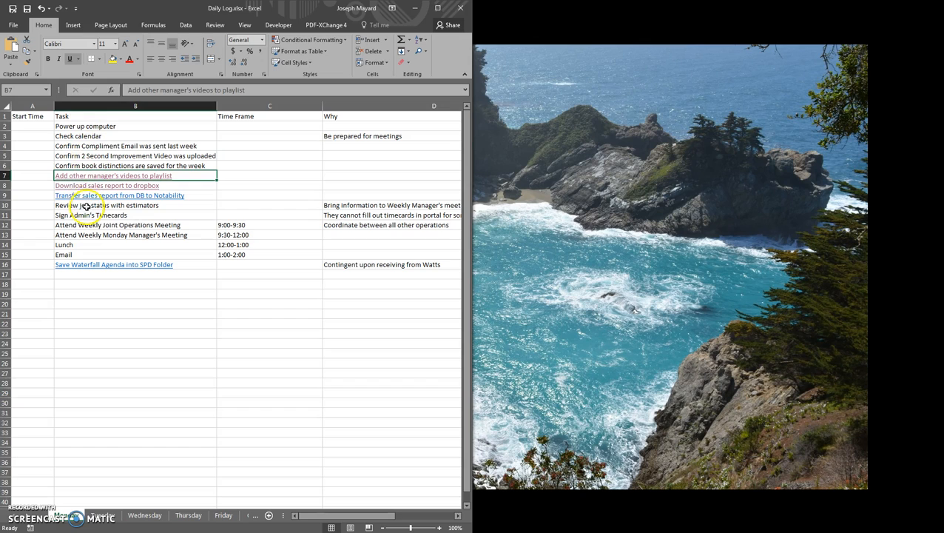
mouse_move(78, 180)
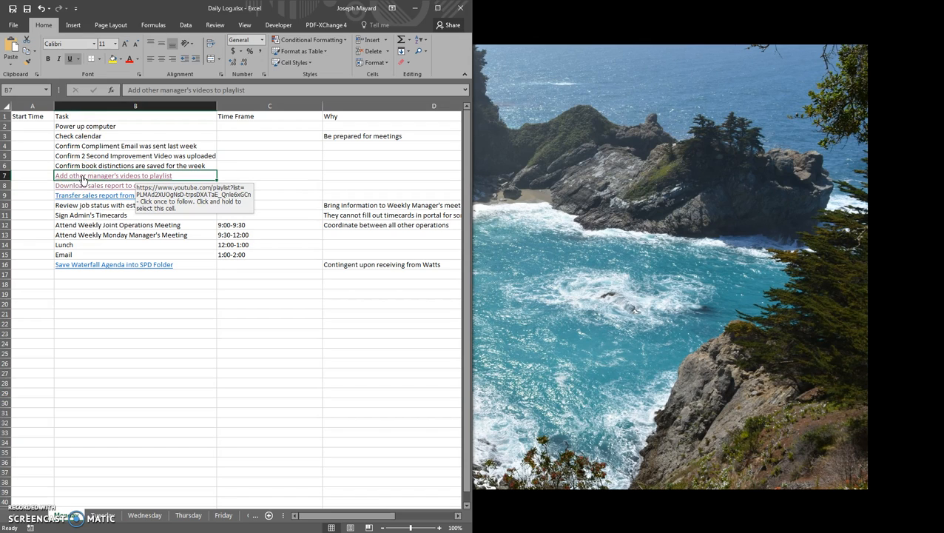
Follow the YouTube playlist hyperlink in cell B7 'Add other manager's videos to playlist'.
left_click(67, 180)
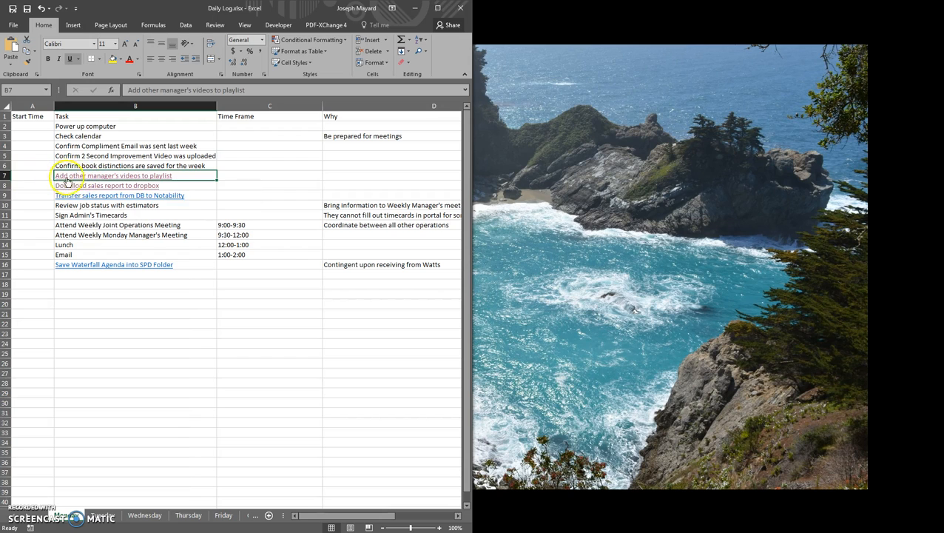
mouse_move(89, 179)
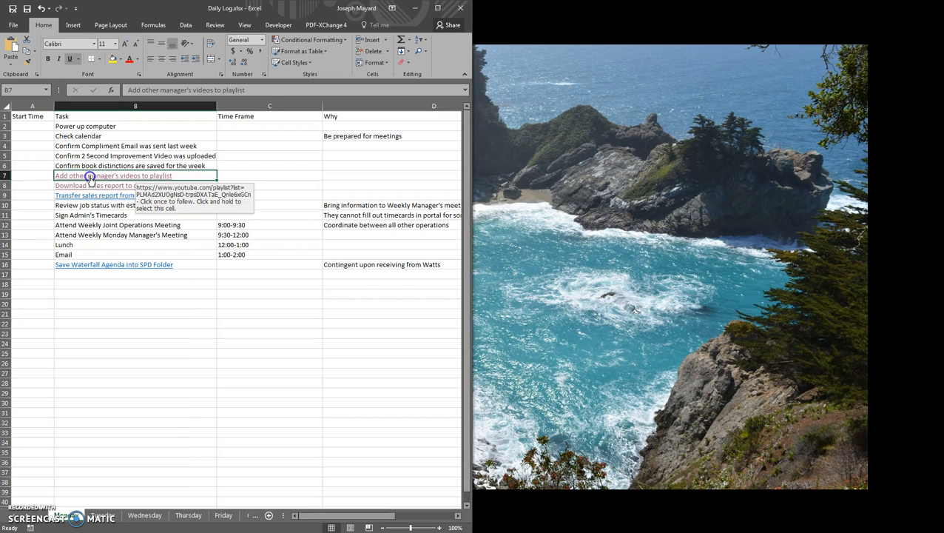
left_click(113, 175)
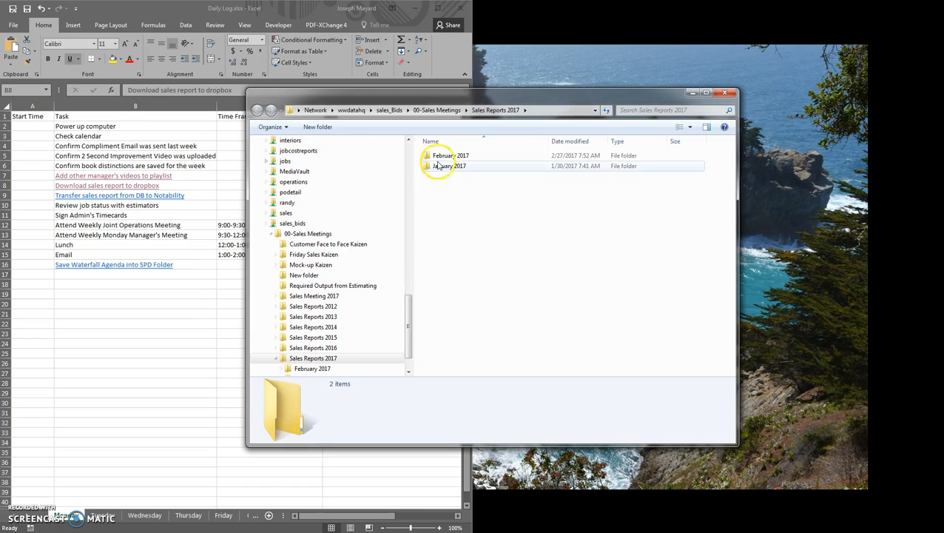
Open the February 2017 folder in Sales Reports 2017 and reach the Sales Report 2.27.17 PDF.
double_click(451, 156)
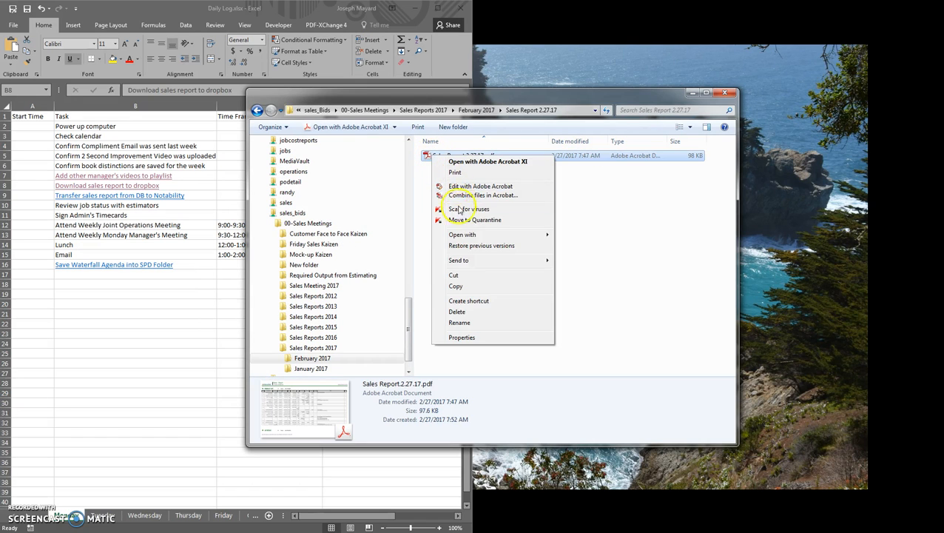
left_click(89, 200)
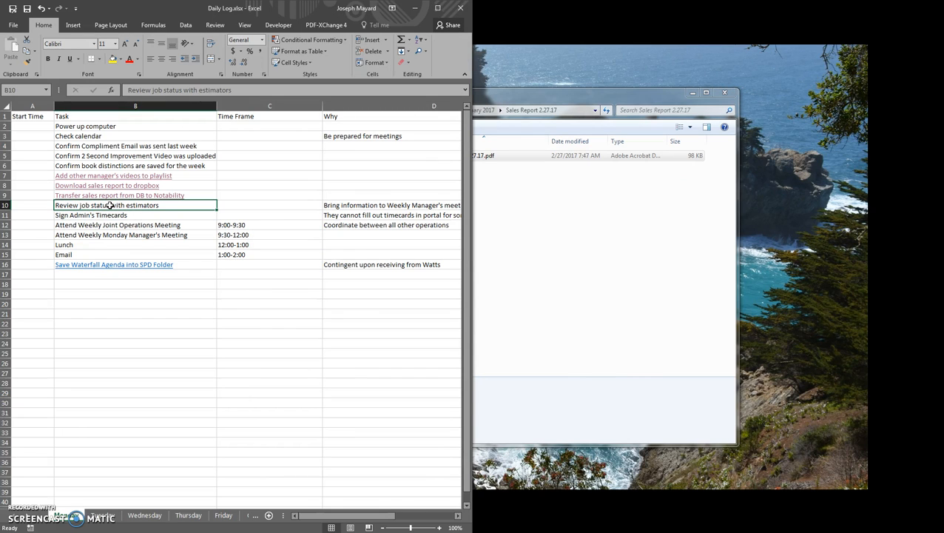
left_click(135, 214)
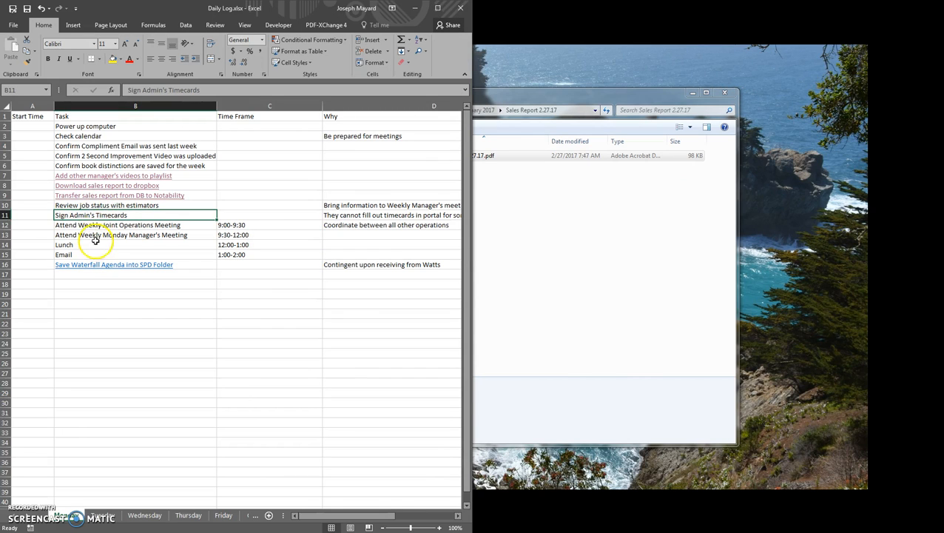
left_click(116, 225)
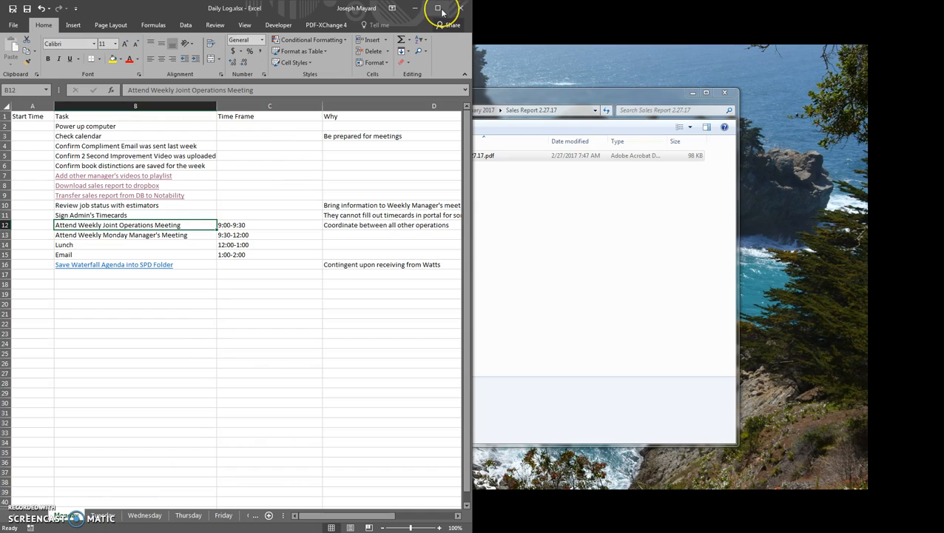
mouse_move(438, 8)
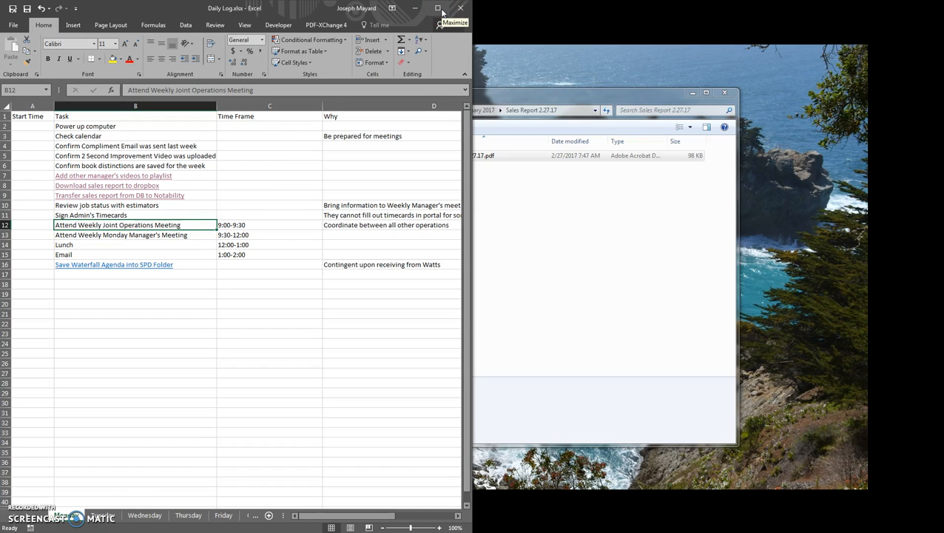